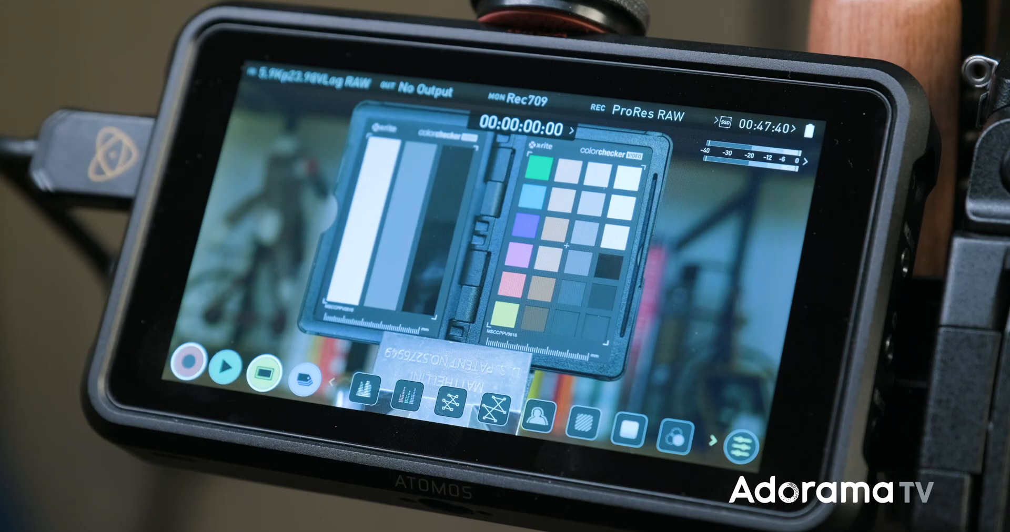
pyautogui.click(190, 371)
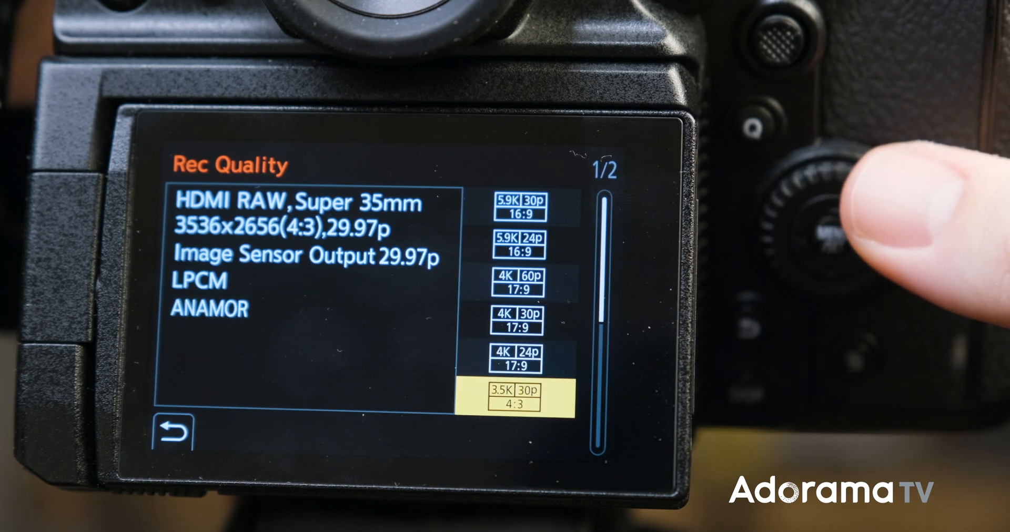
pyautogui.scroll(-3)
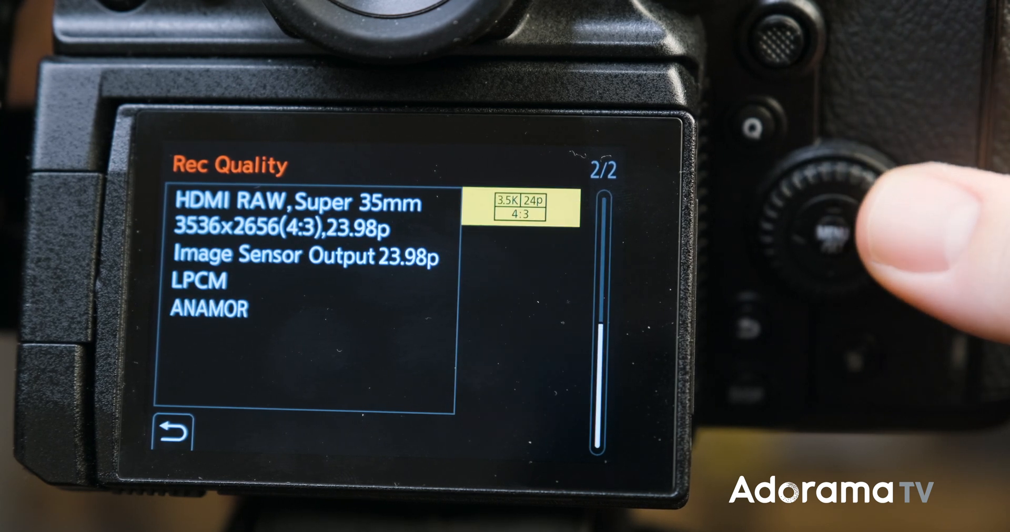